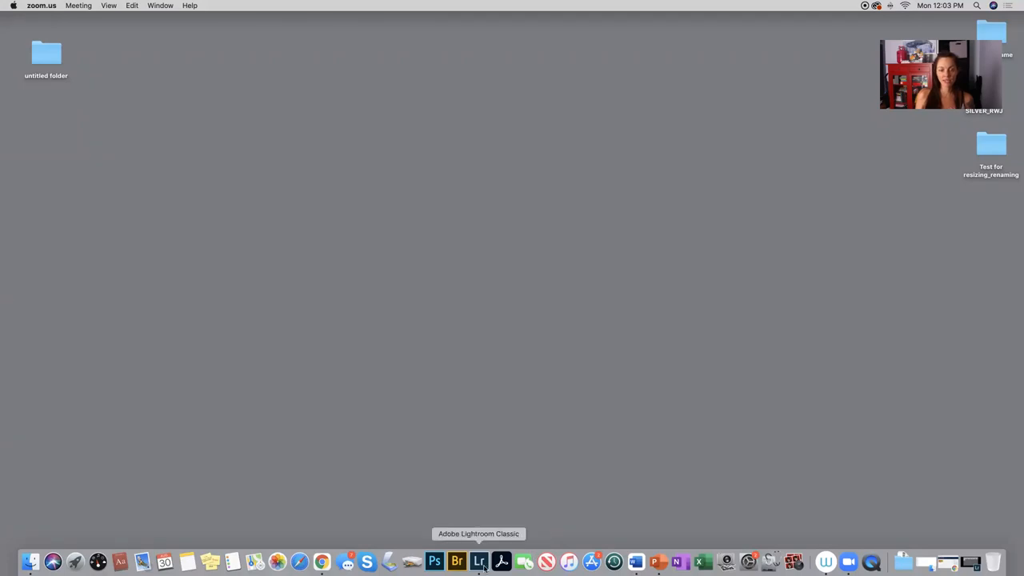
Switch to Lightroom Classic's Library showing the Previous Import of ten portrait photos.
click(478, 561)
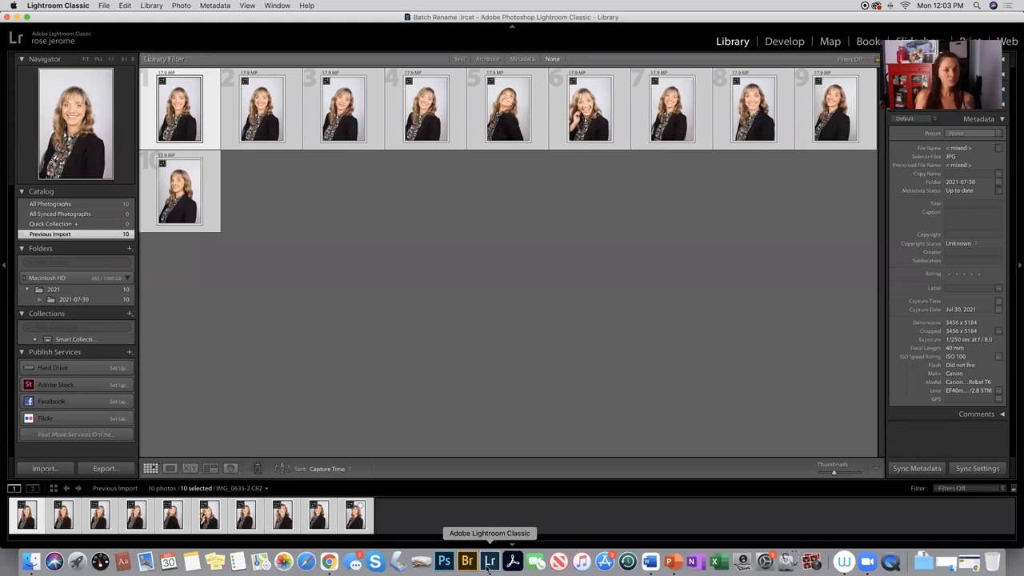
mouse_move(180, 192)
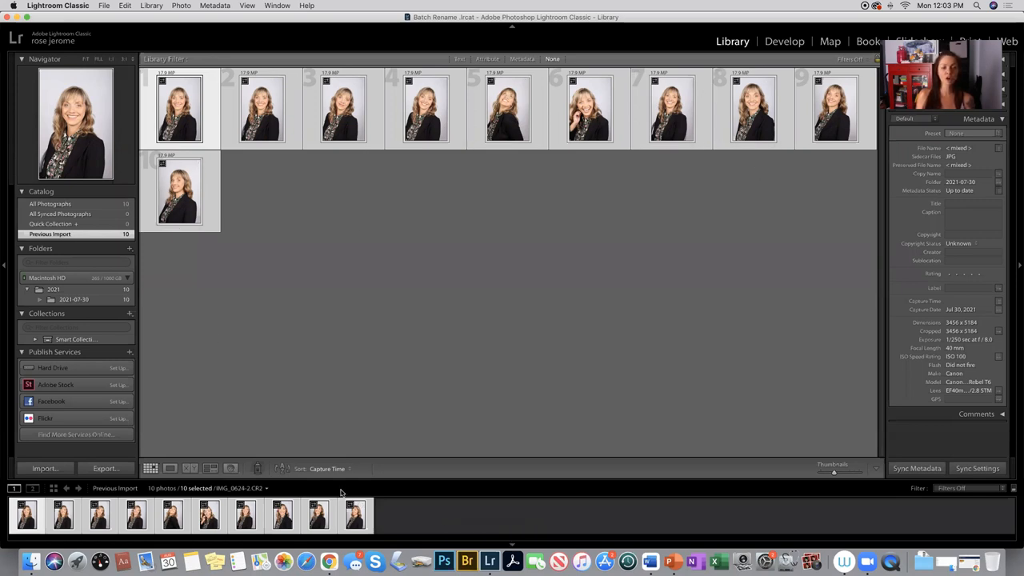
mouse_move(256, 491)
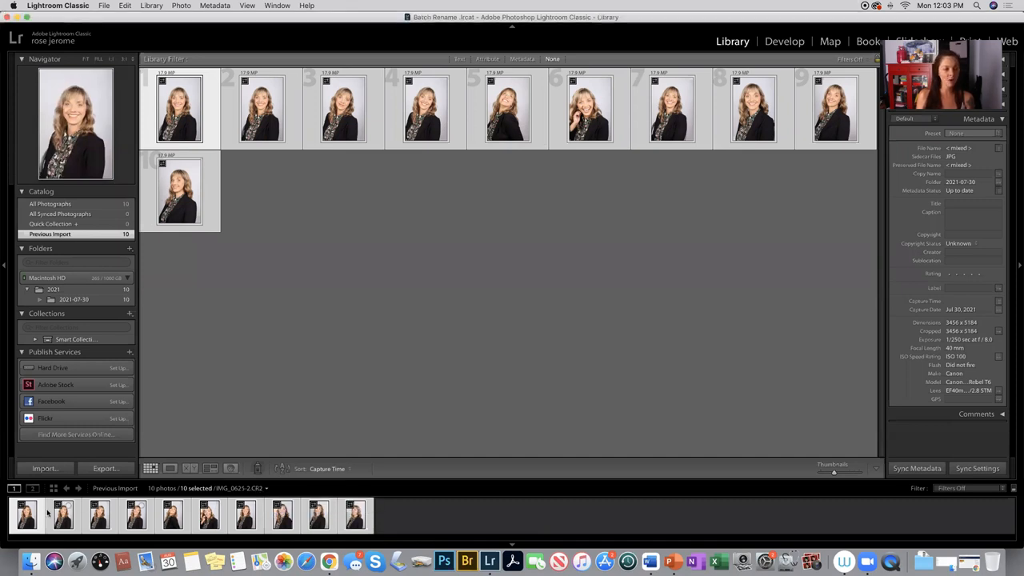
click(26, 515)
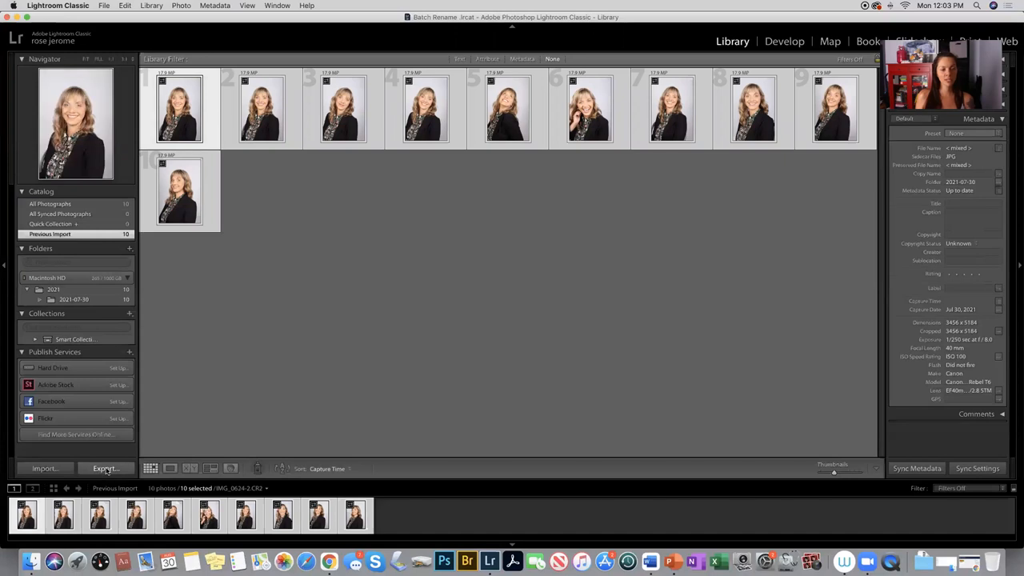
Start an export of the ten photos to the Desktop, into subfolder 'Test for resizing_renaming'.
click(105, 467)
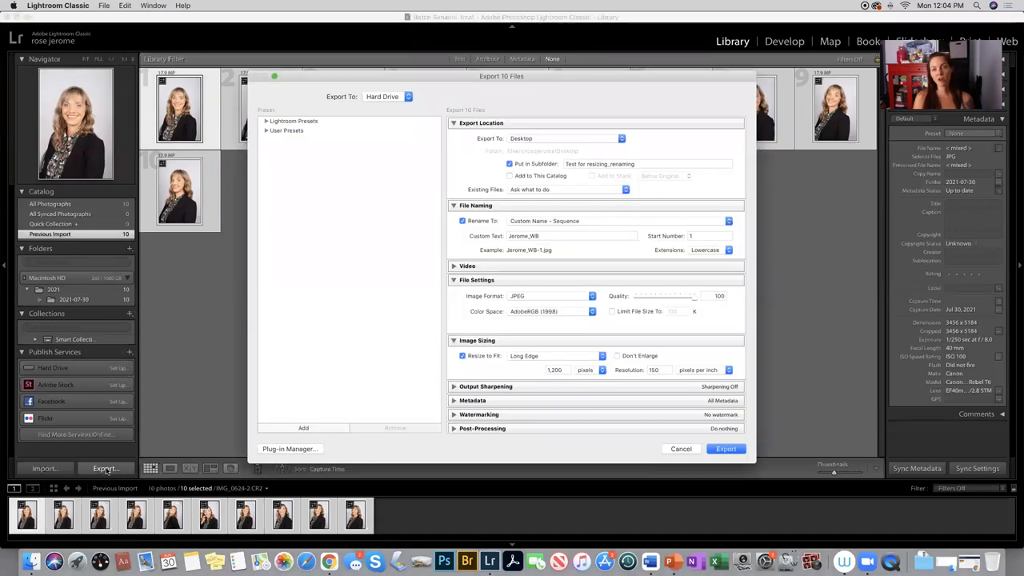
mouse_move(435, 80)
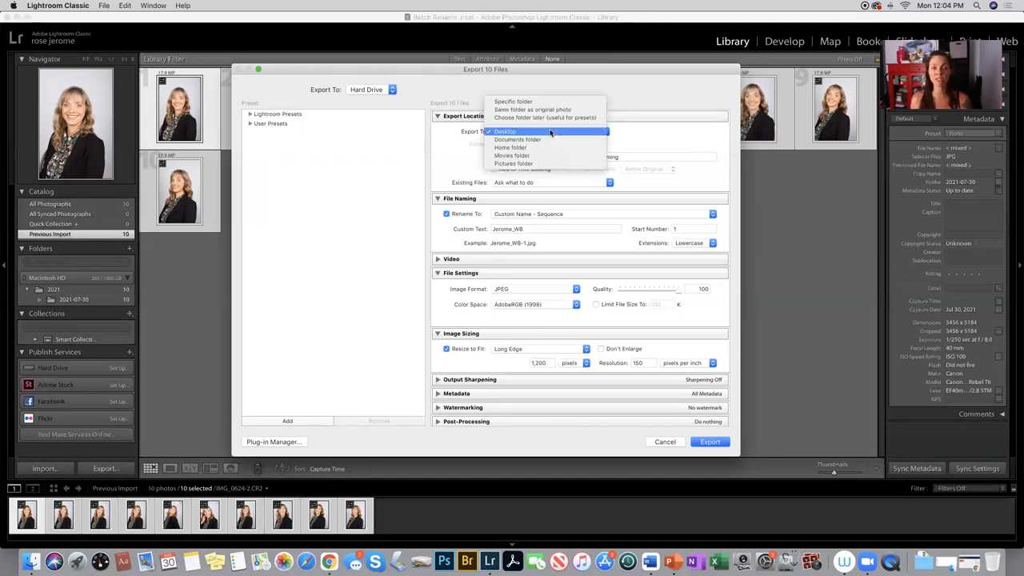
click(506, 131)
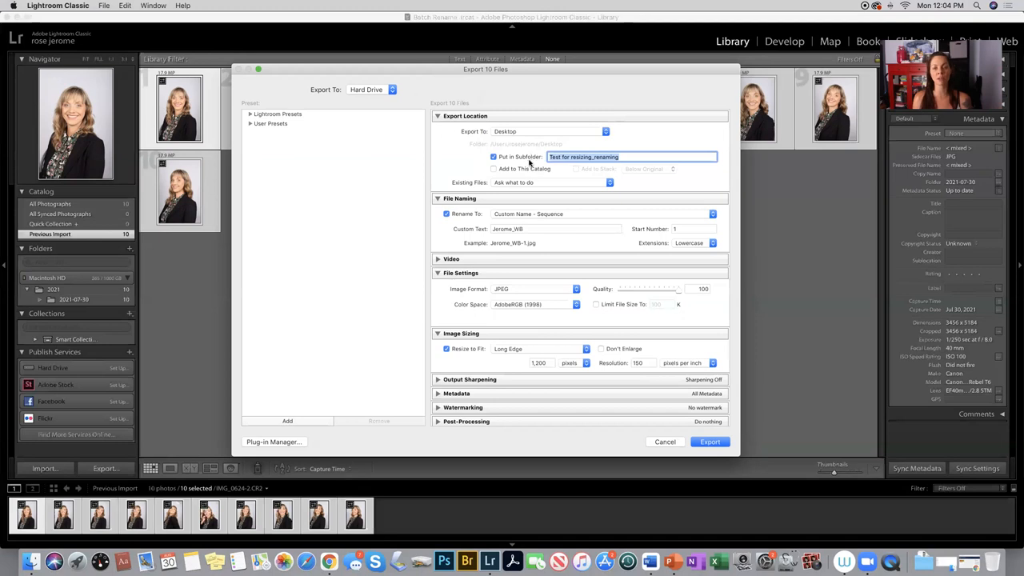
mouse_move(566, 221)
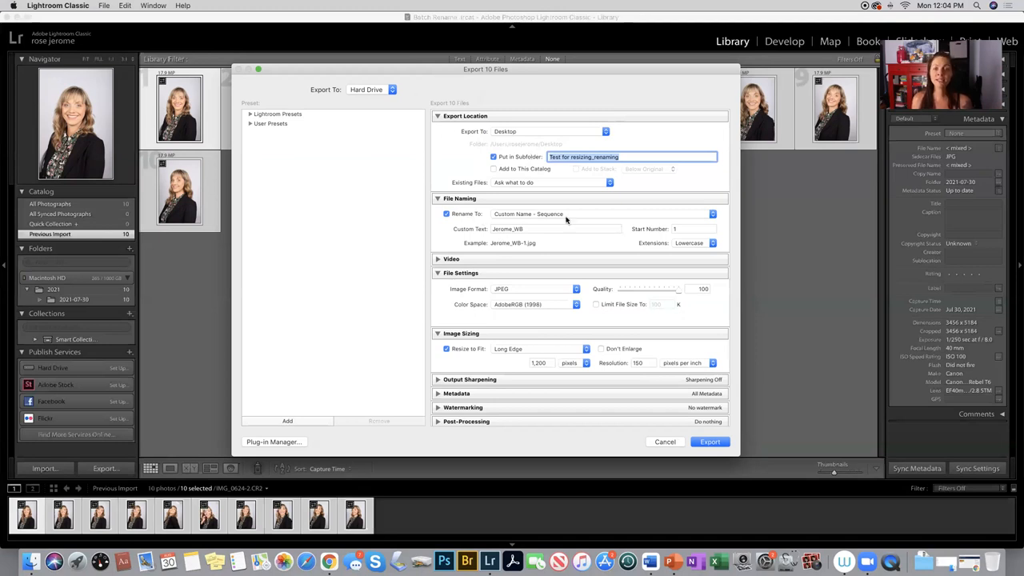
Name exported files 'Jerome_' with a sequence number starting at 1.
click(447, 215)
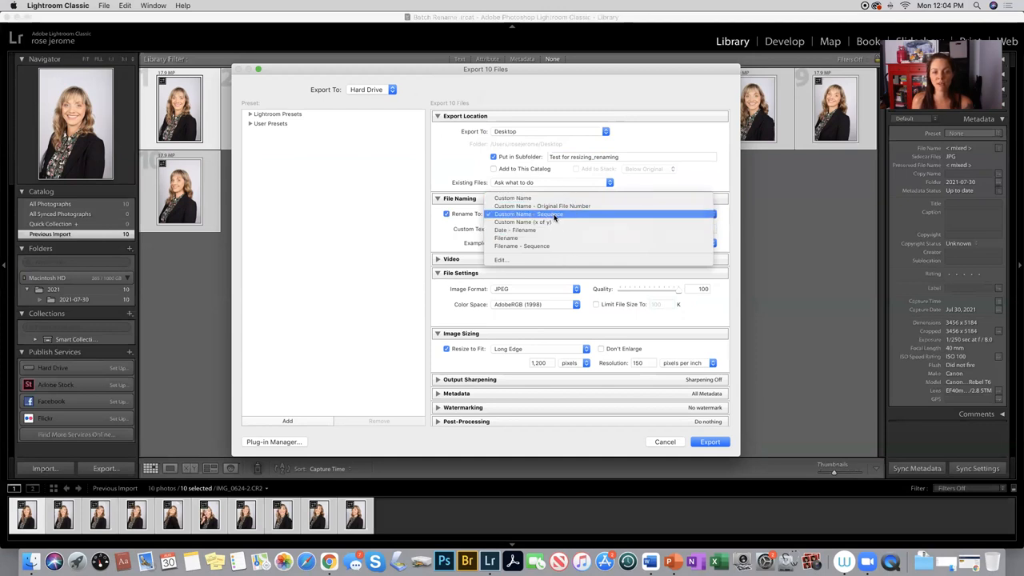
click(529, 214)
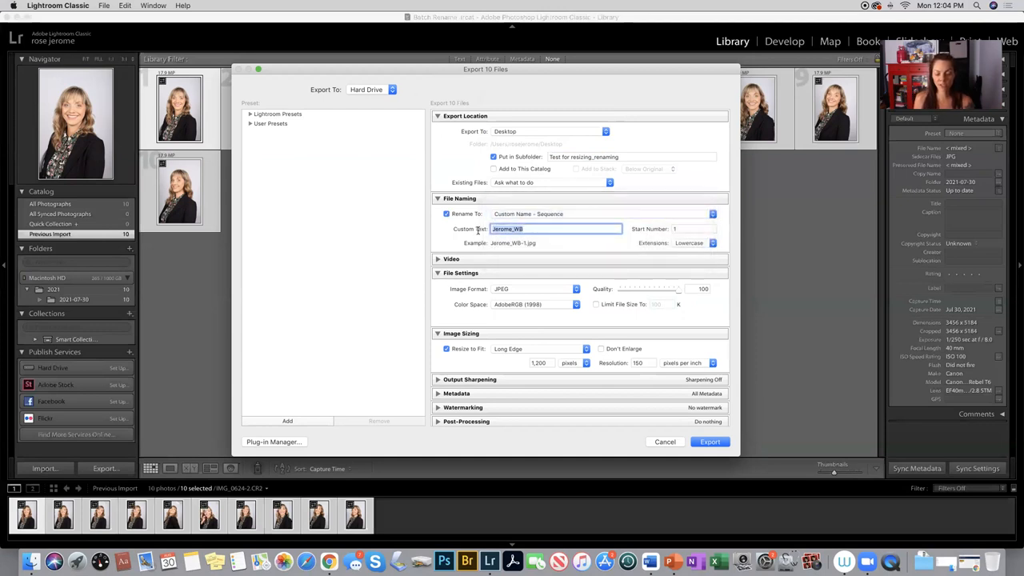
text(Jerome_)
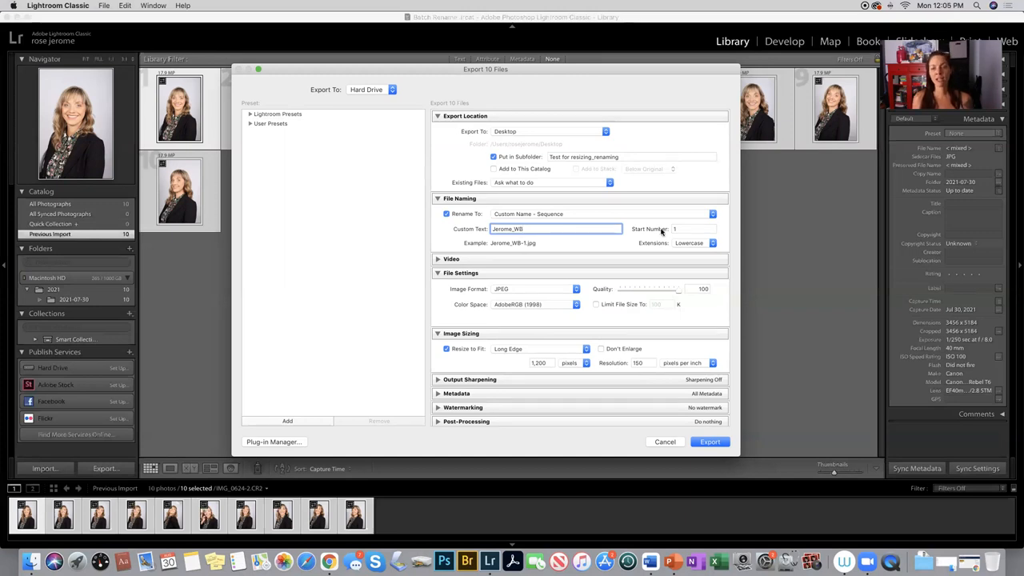
click(693, 229)
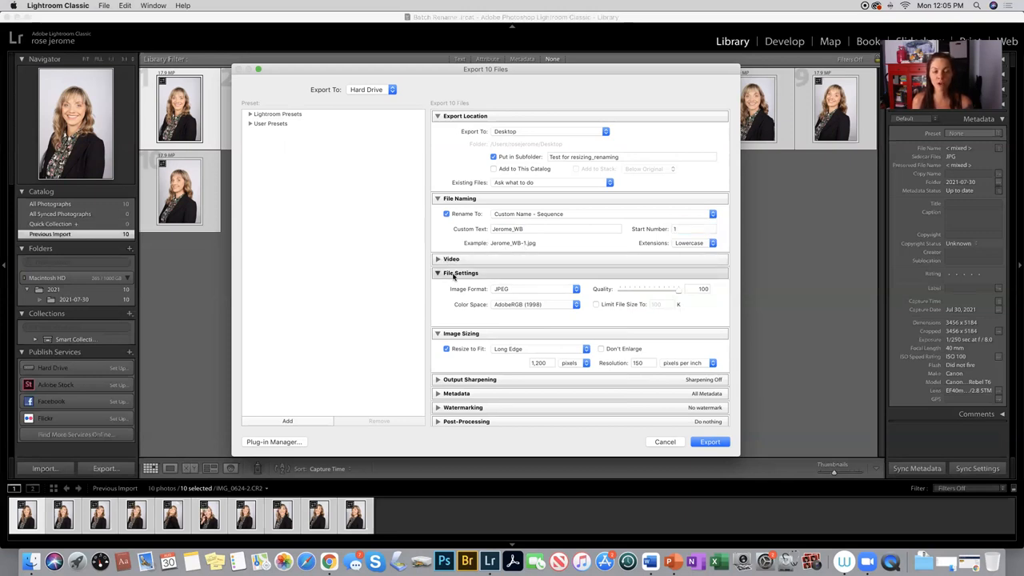
Keep JPEG as the export image format at quality 100.
click(536, 288)
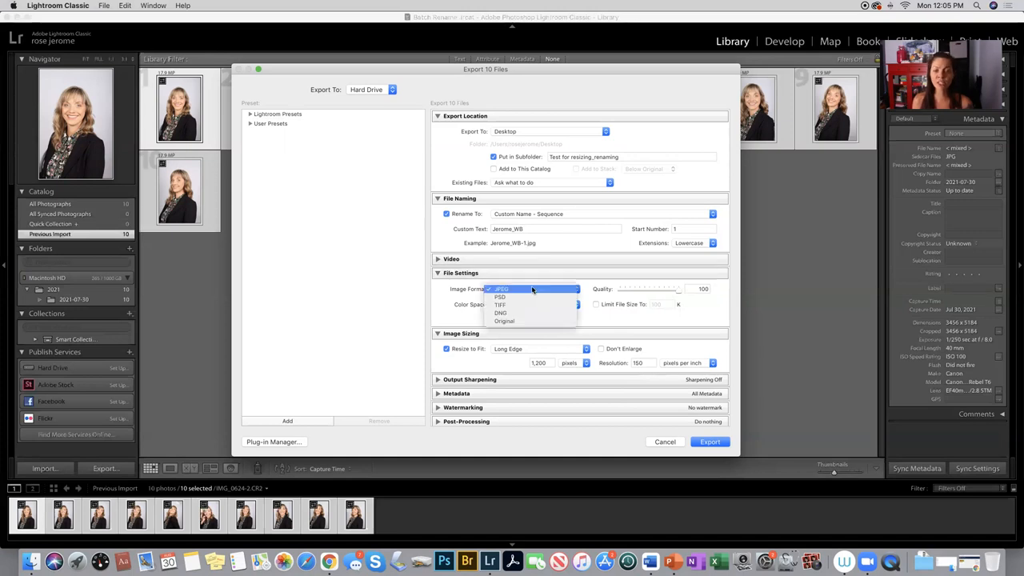
mouse_move(520, 289)
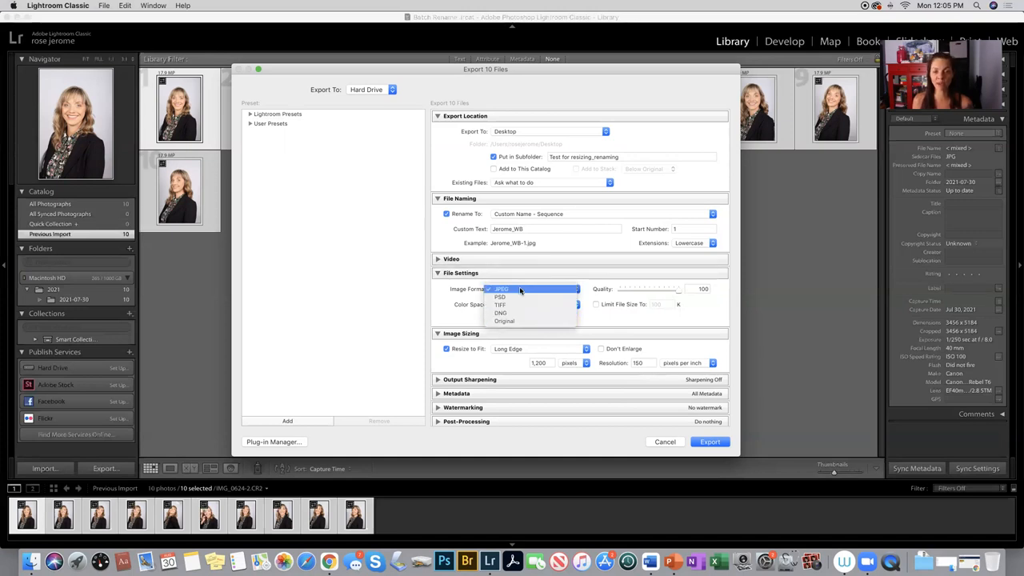
click(502, 288)
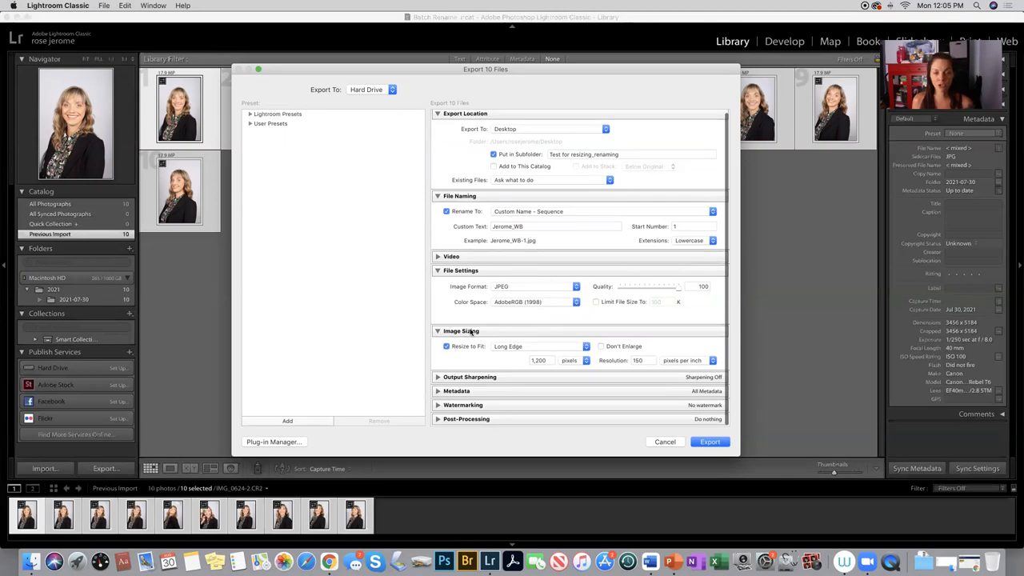
Resize exported images to fit a 1200-pixel long edge and adjust the resolution.
click(447, 345)
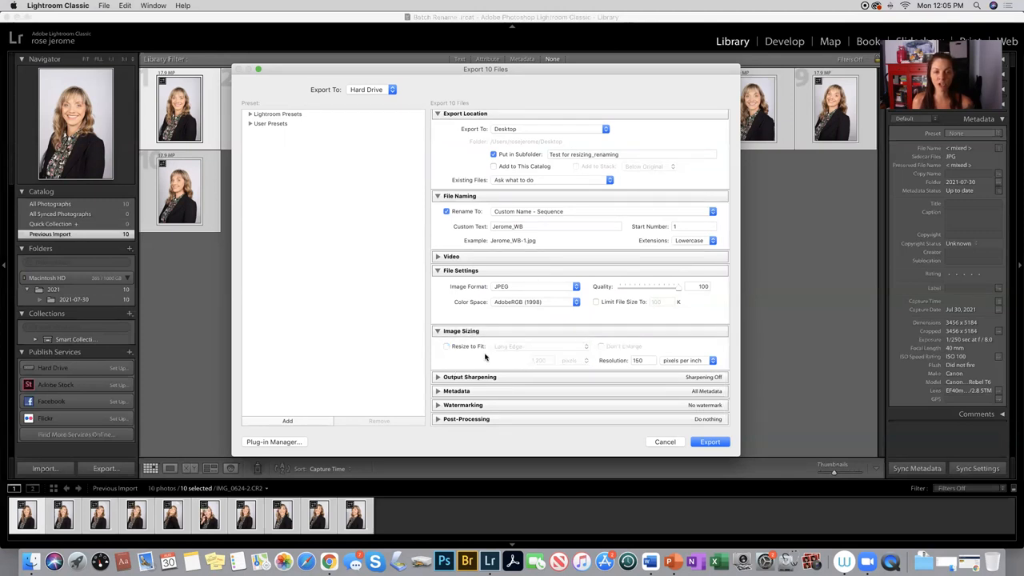
click(446, 345)
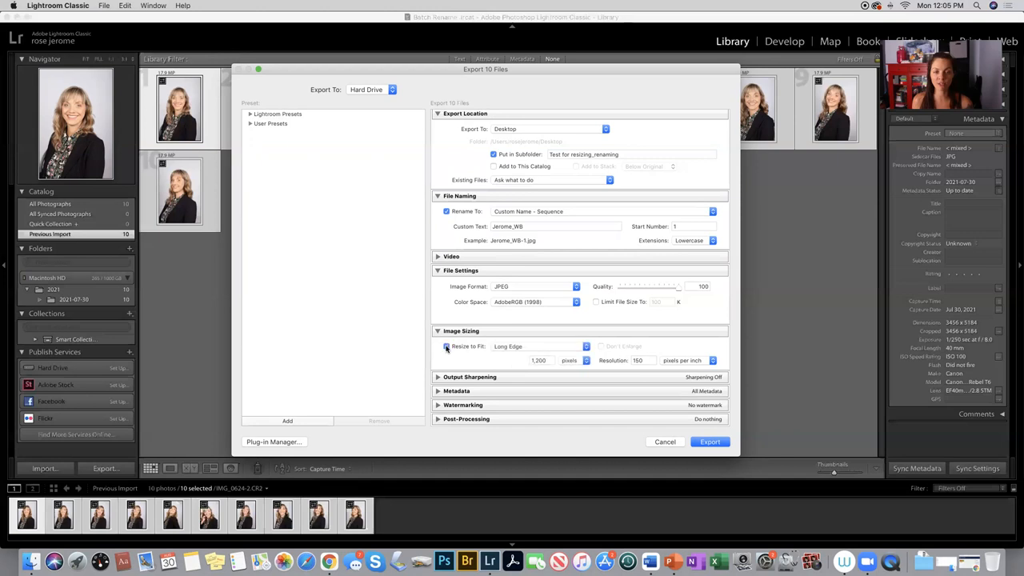
click(508, 346)
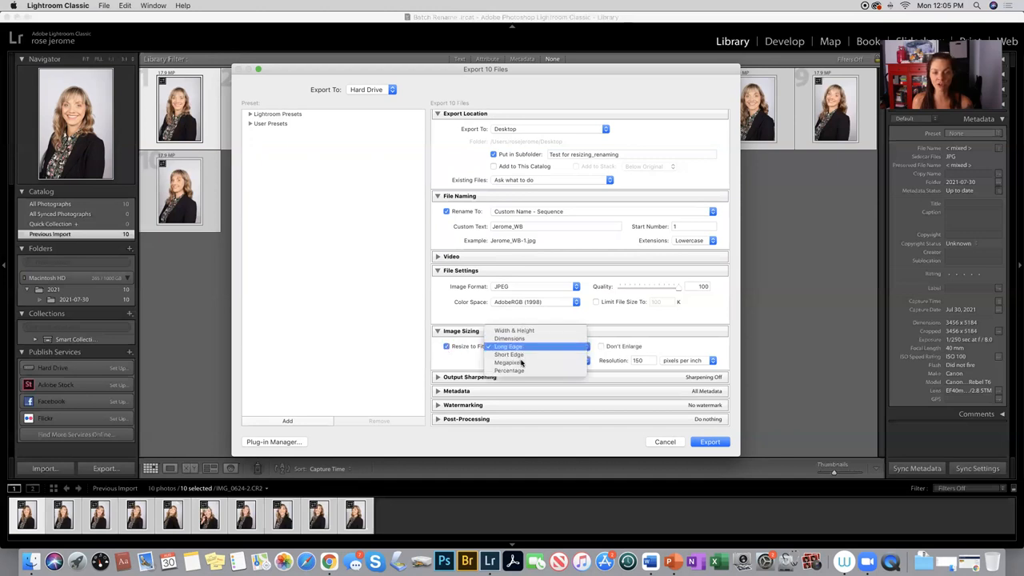
click(509, 345)
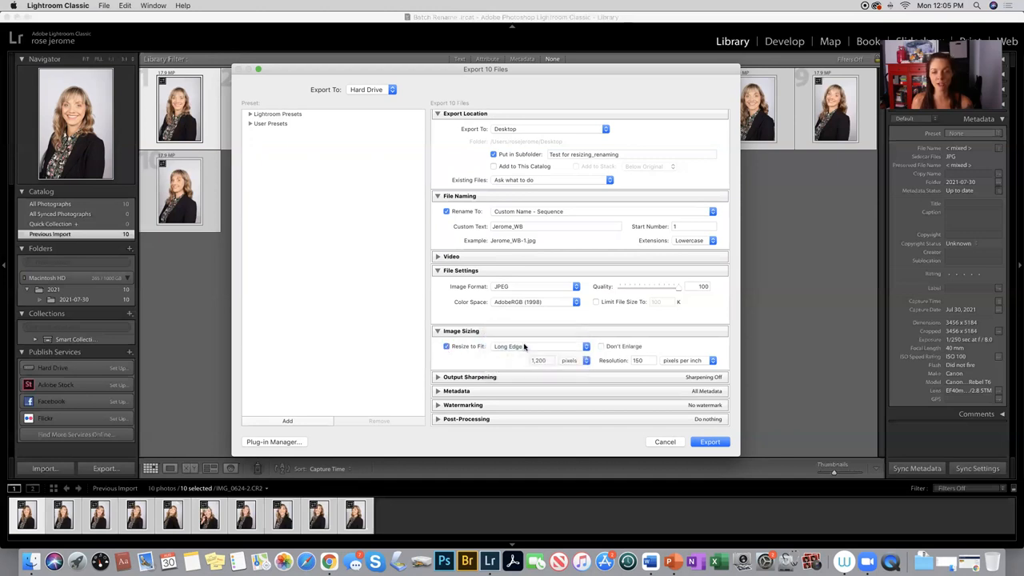
click(540, 360)
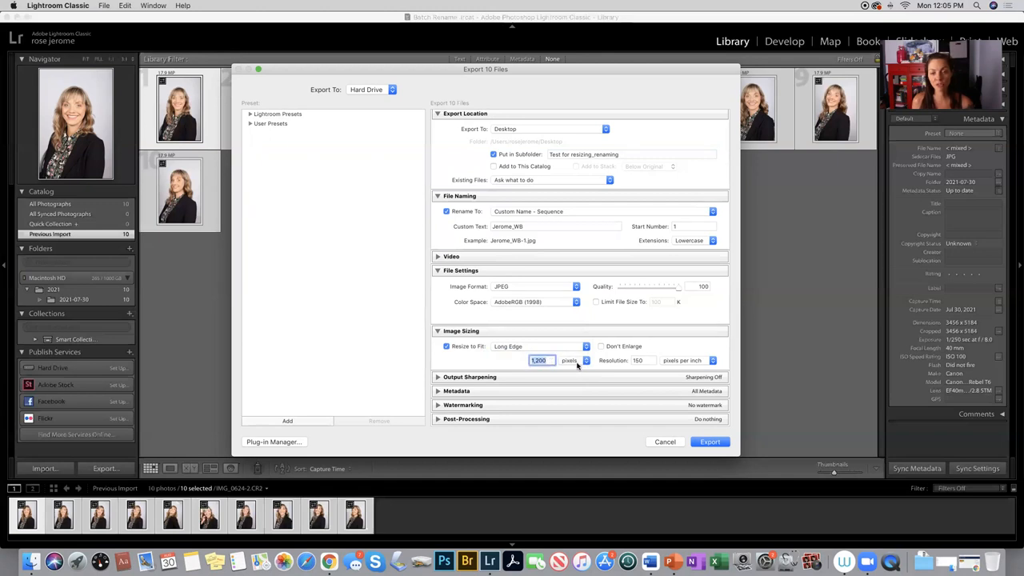
click(640, 360)
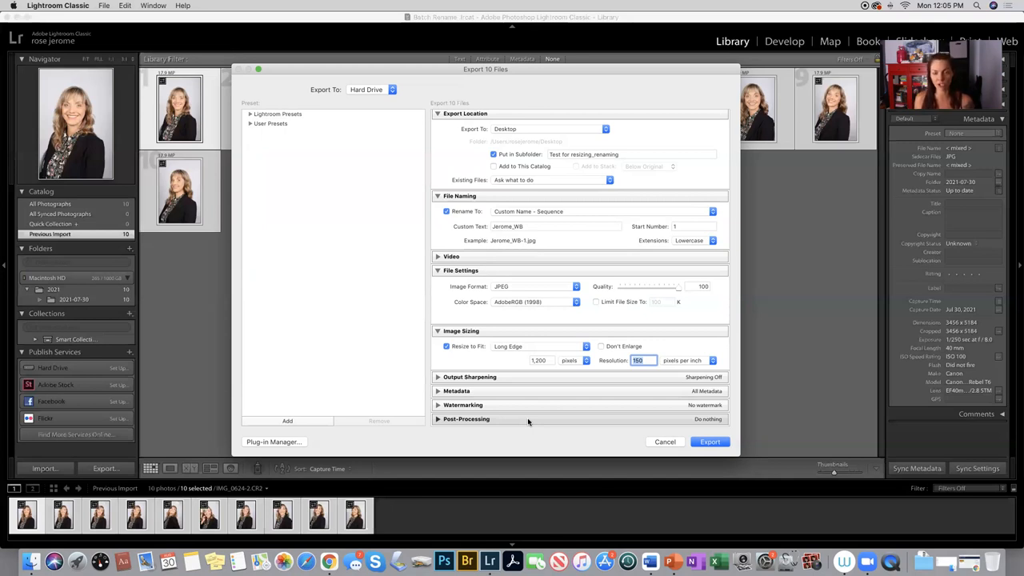
Run the export, overwriting the same-named files already in the Desktop folder.
click(709, 441)
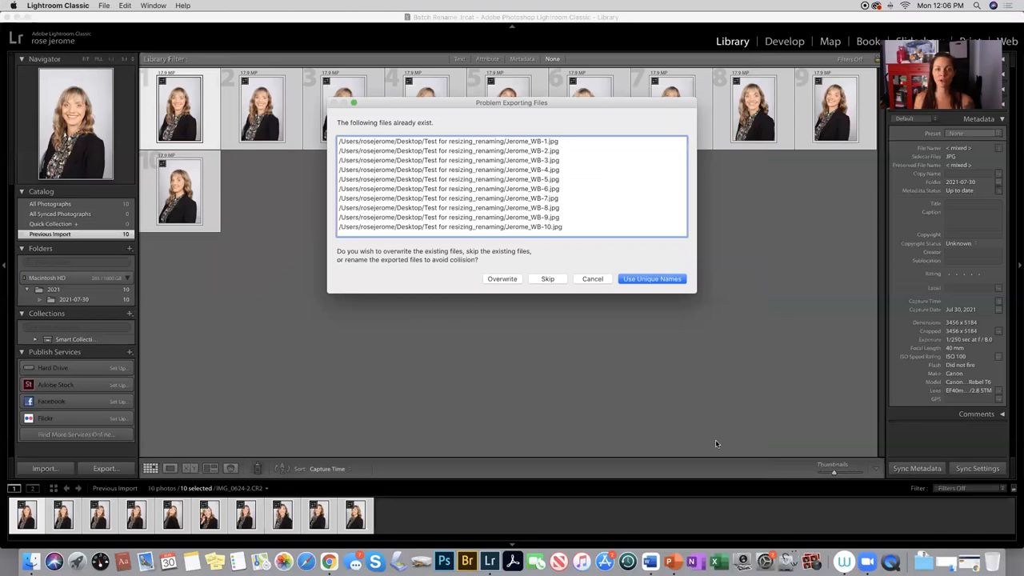
mouse_move(281, 240)
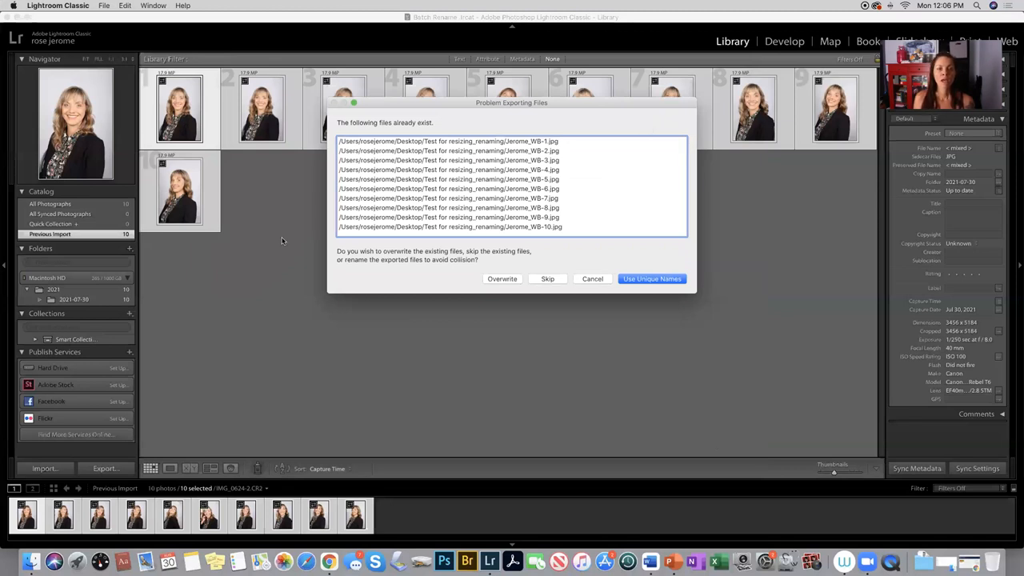
mouse_move(376, 265)
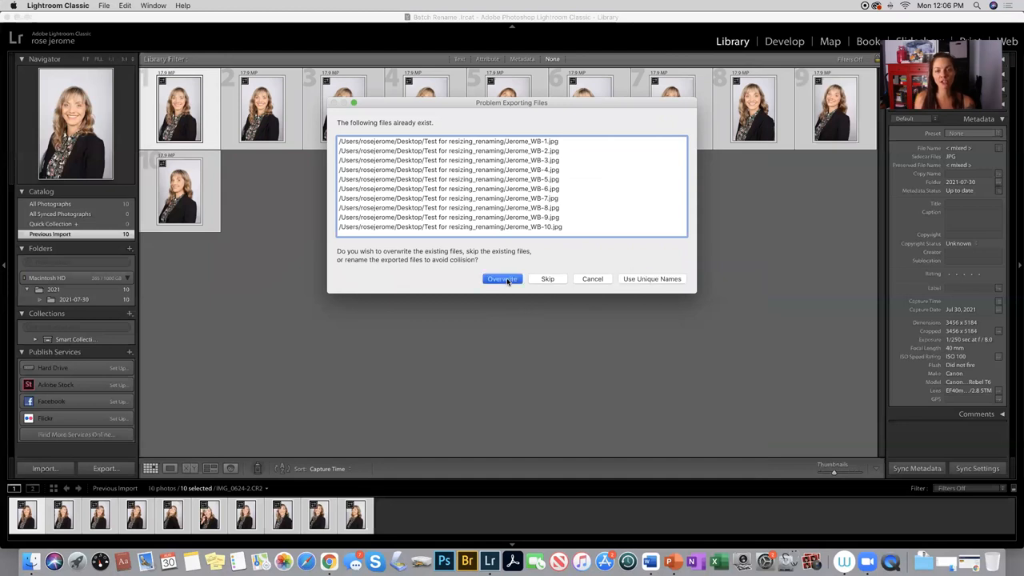
click(502, 278)
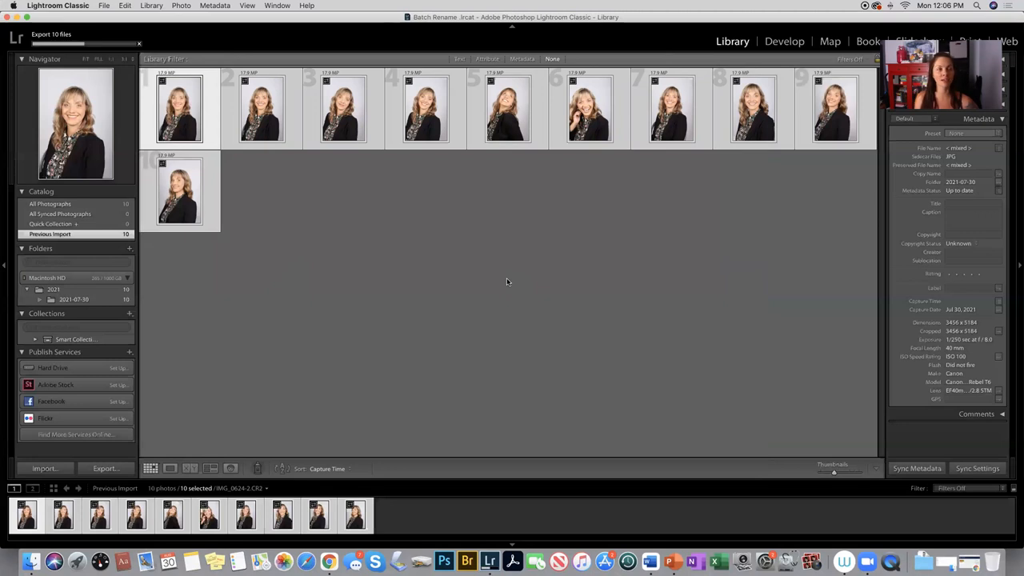
mouse_move(486, 256)
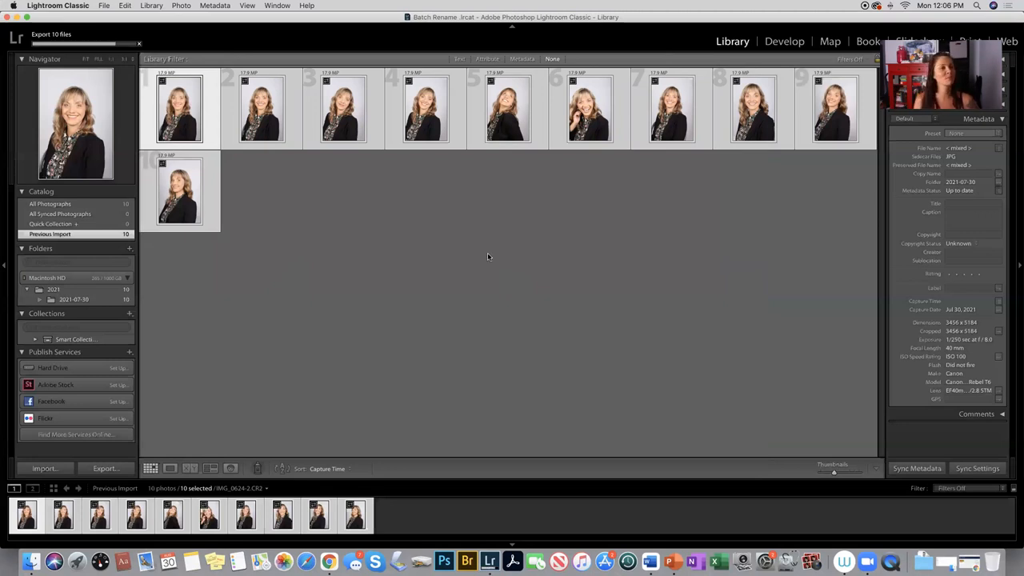
mouse_move(45, 56)
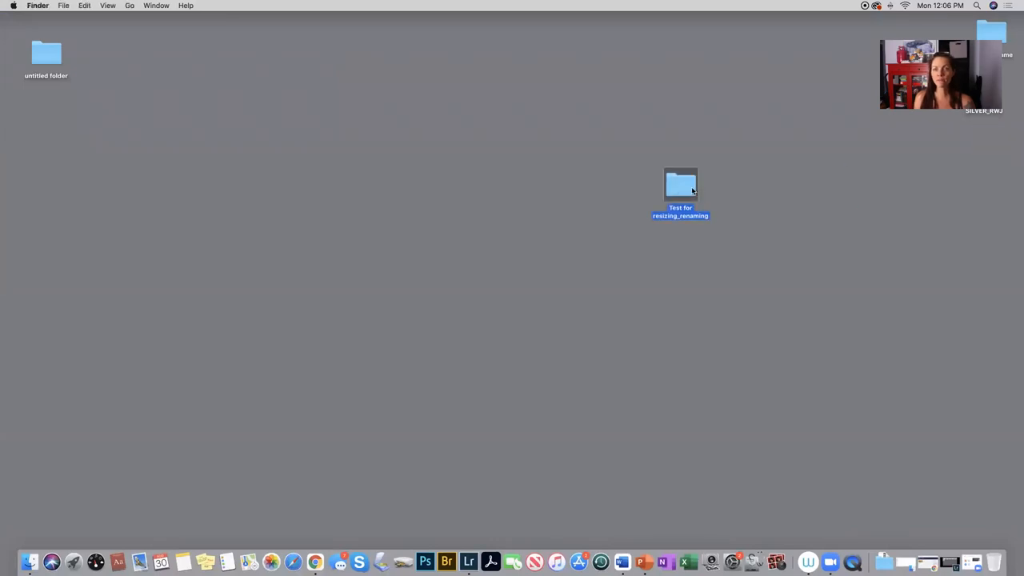
double_click(681, 186)
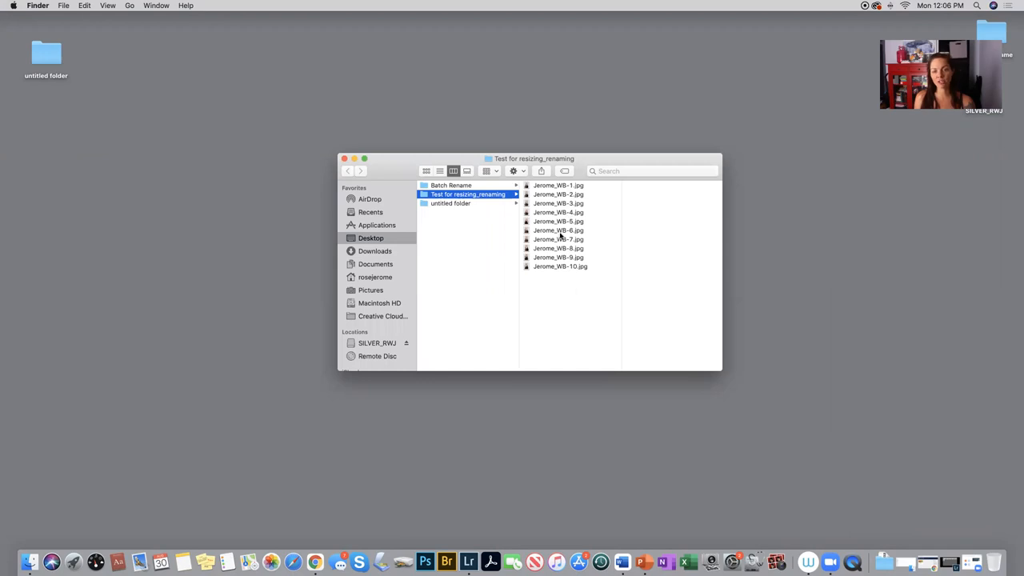
mouse_move(570, 189)
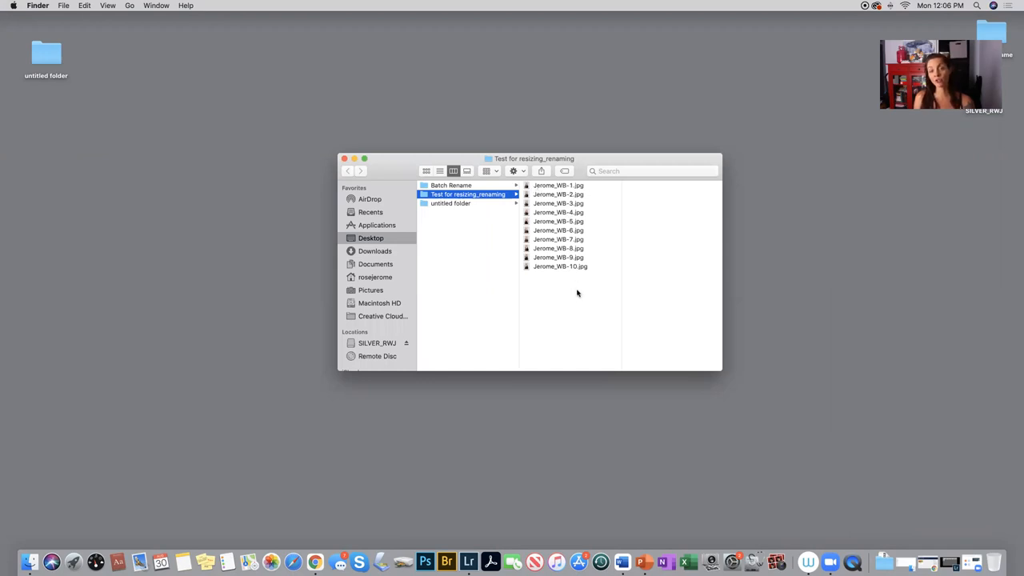
key(cmd+a)
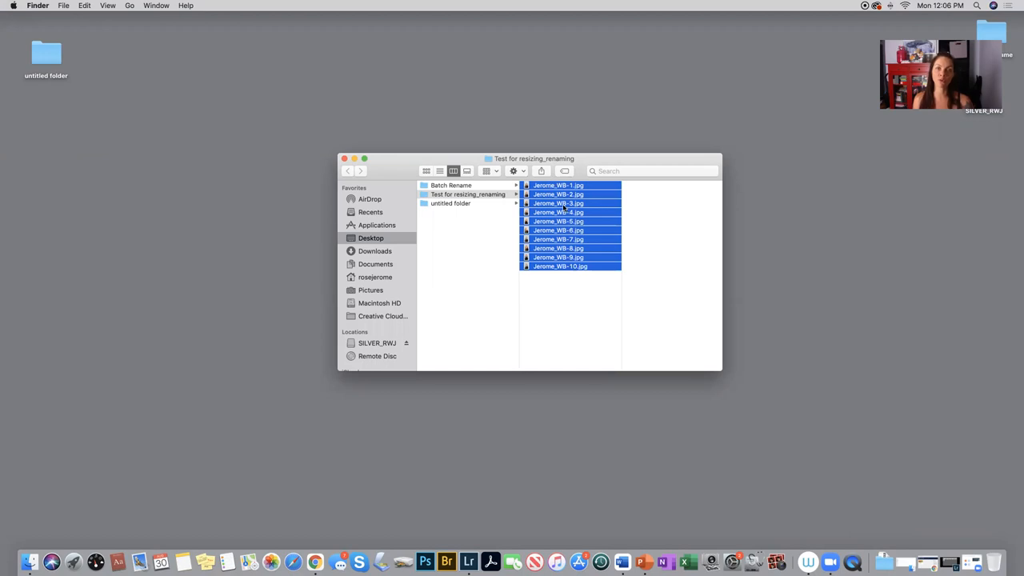
click(344, 158)
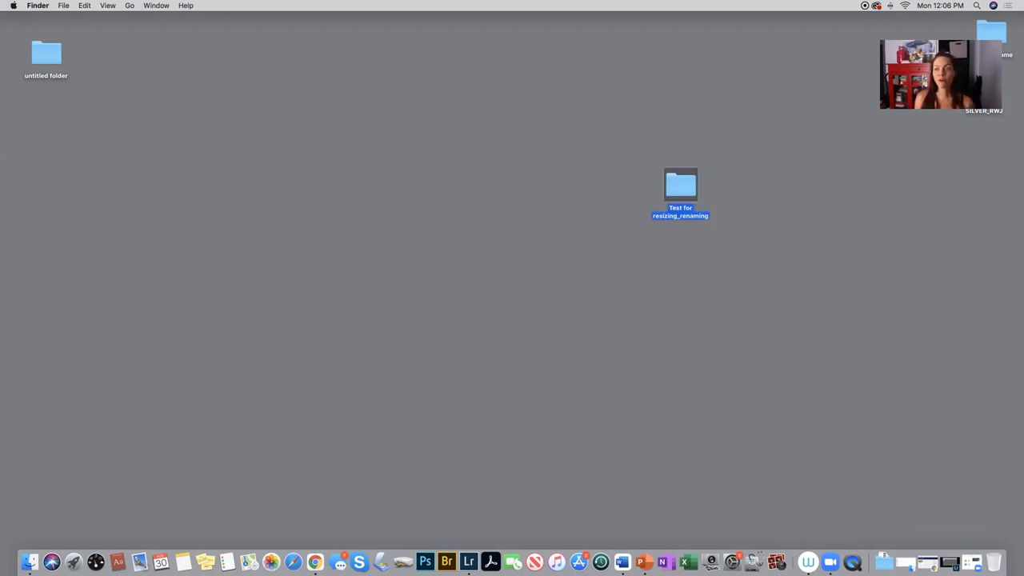
mouse_move(695, 32)
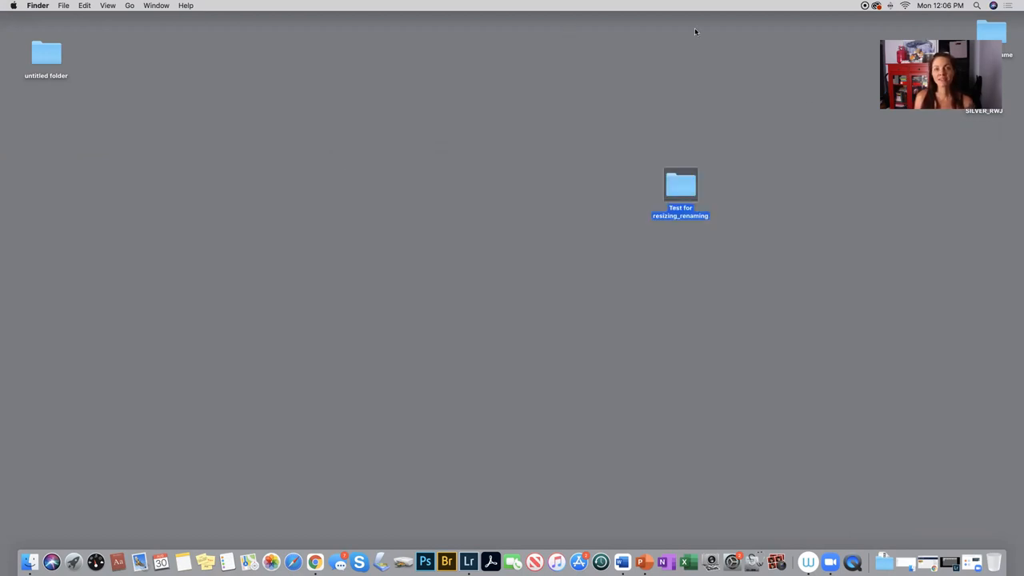